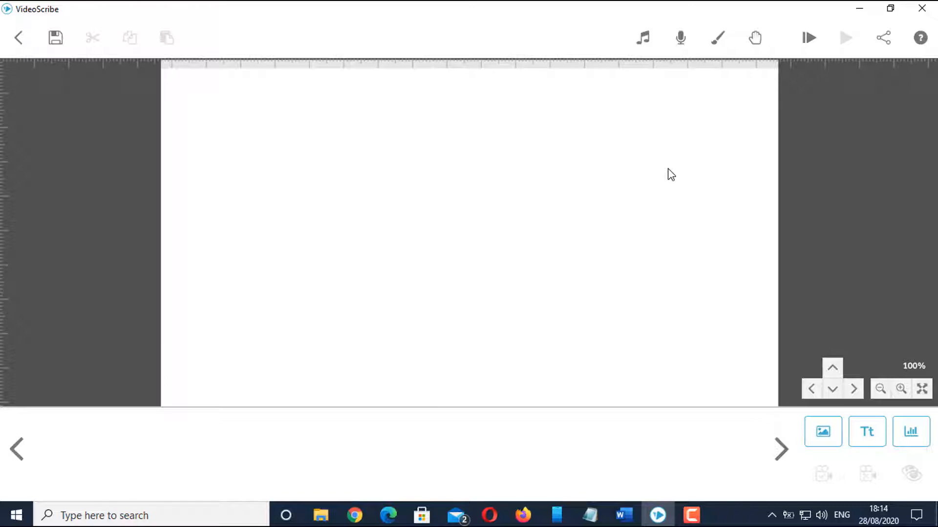
mouse_move(414, 233)
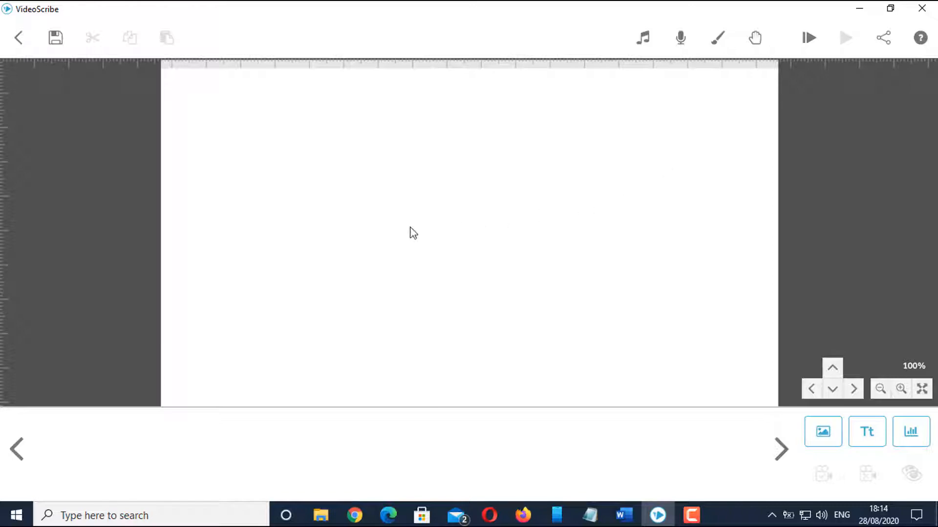
mouse_move(399, 234)
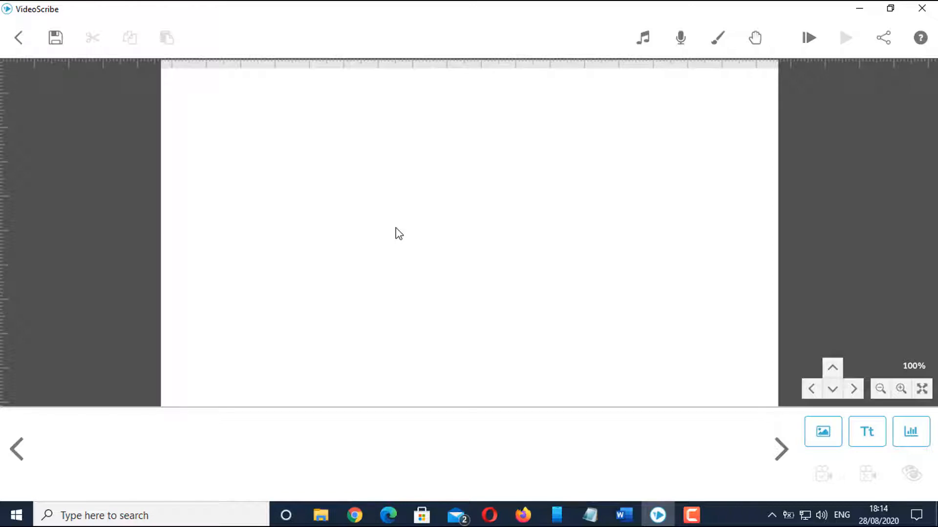
mouse_move(394, 234)
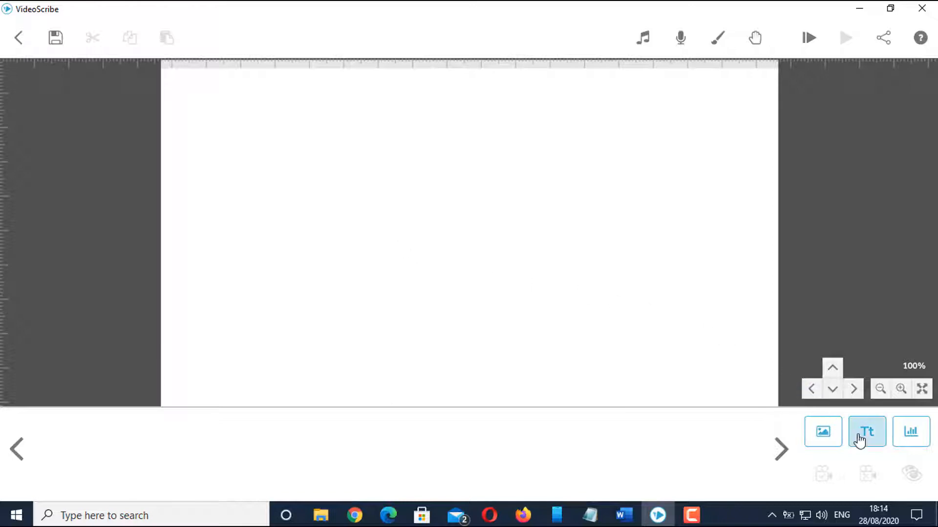
click(867, 432)
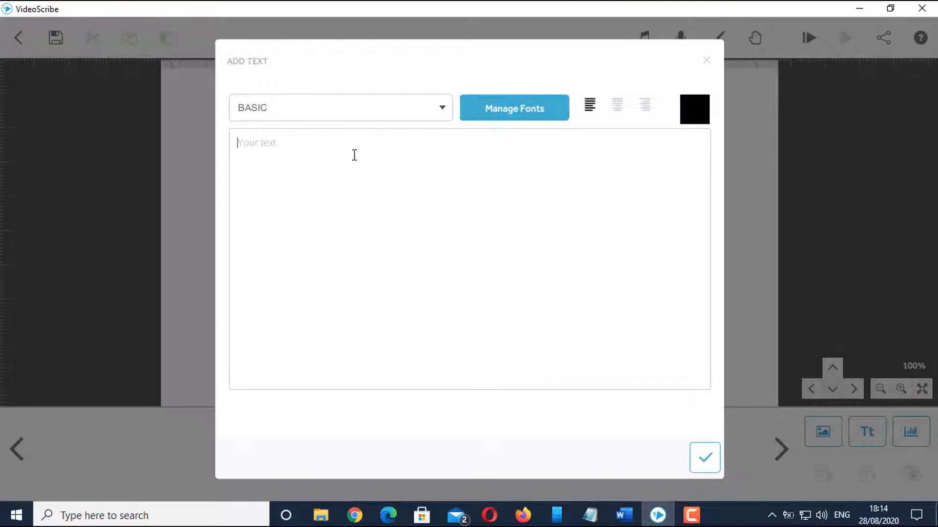
text(www.youtu)
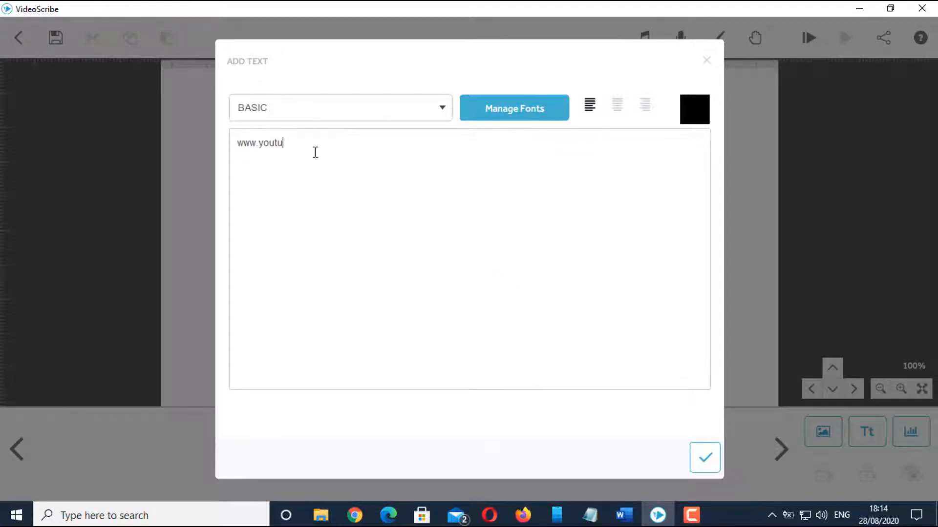
text(be.com/c/t)
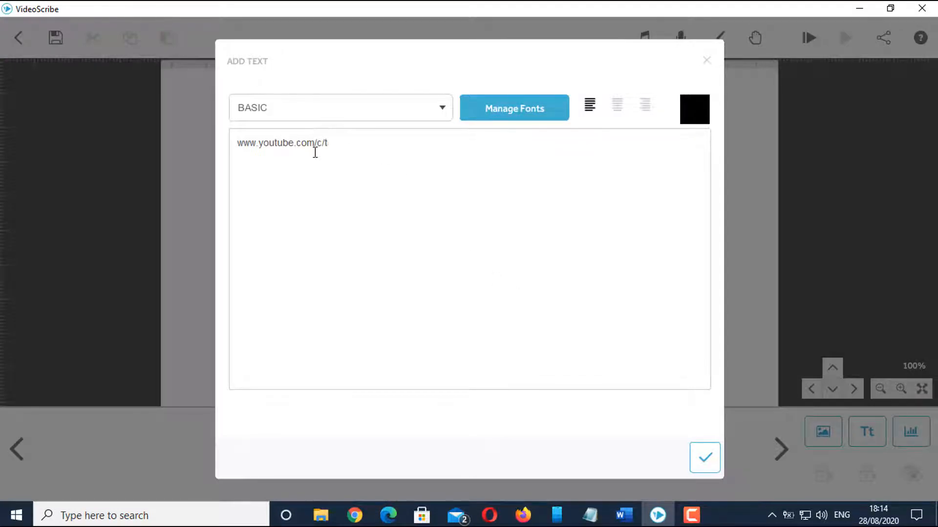
text(eachtechofficial)
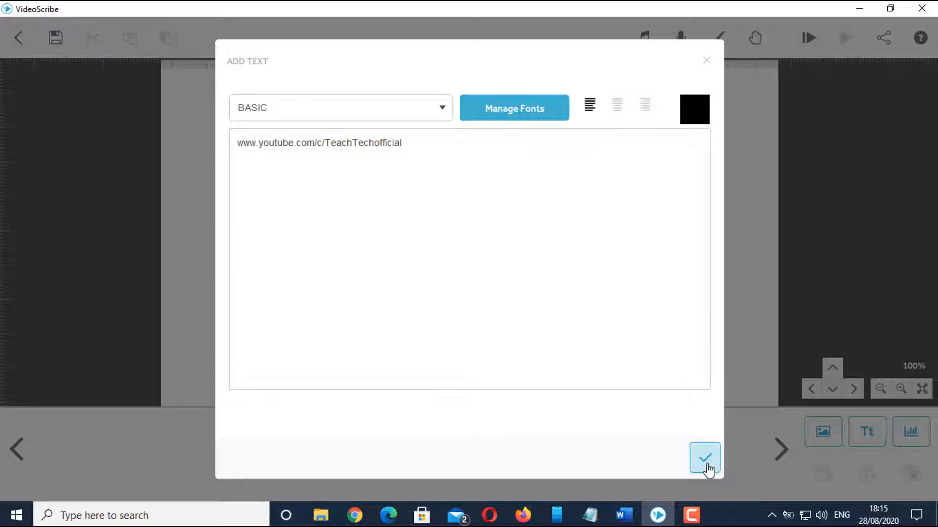
click(704, 459)
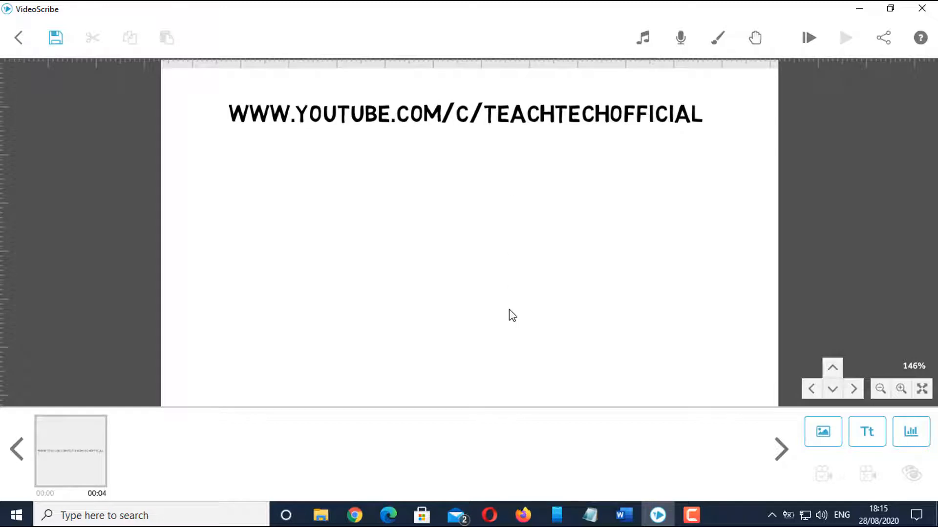
mouse_move(513, 316)
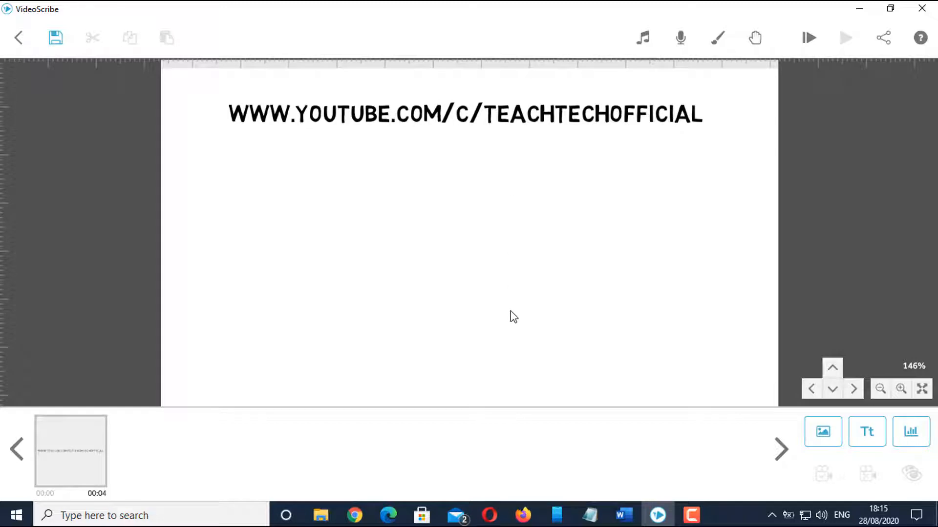
mouse_move(822, 431)
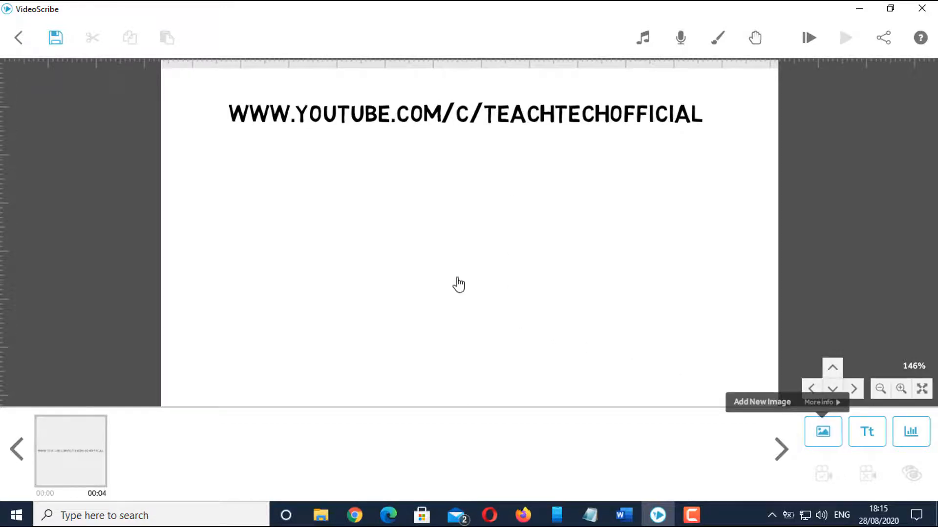
Step: Insert the businessman-at-laptop image and drag it left, below the URL heading
click(823, 431)
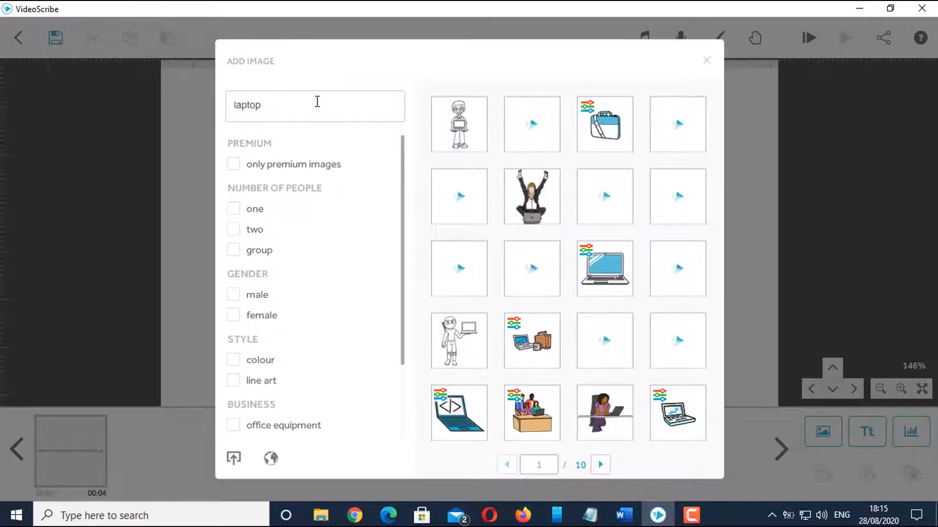
click(599, 464)
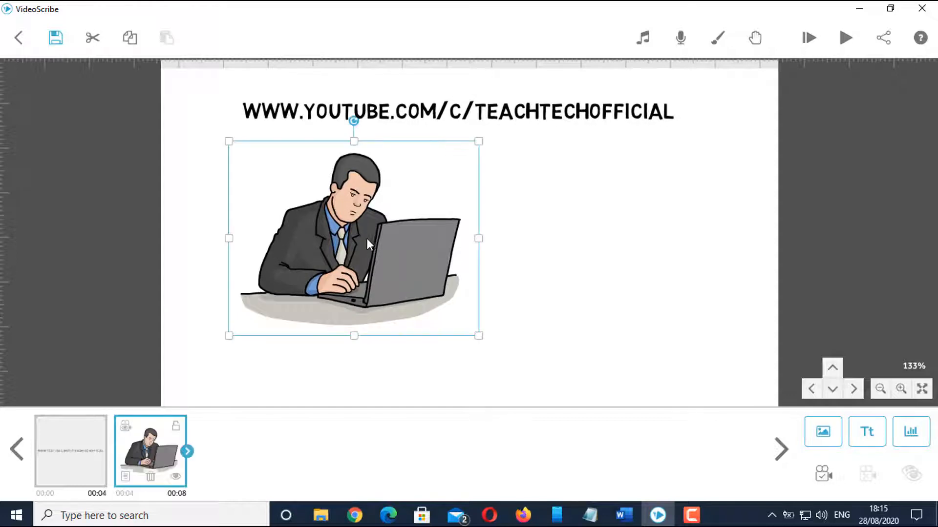
drag(367, 240, 329, 246)
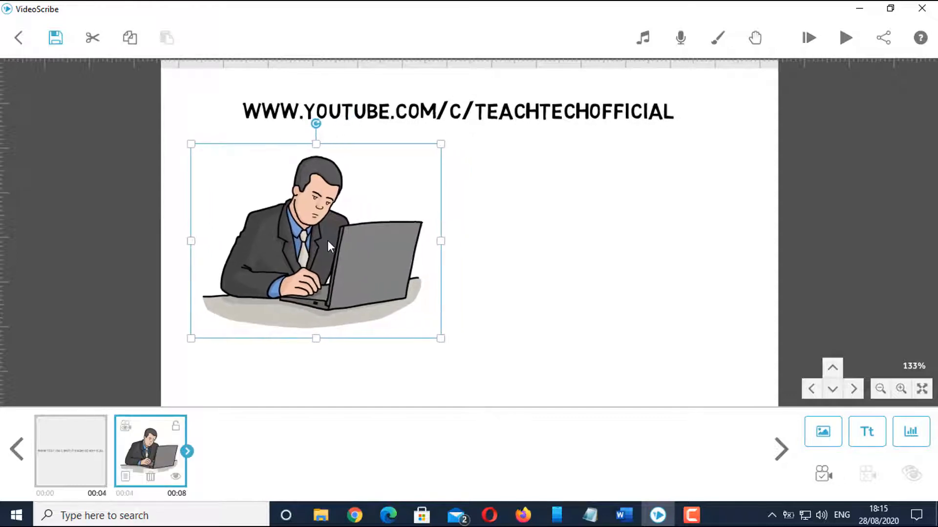
Step: Create the text element 'Learning, Keep it Coming..' beside the laptop drawing
click(866, 432)
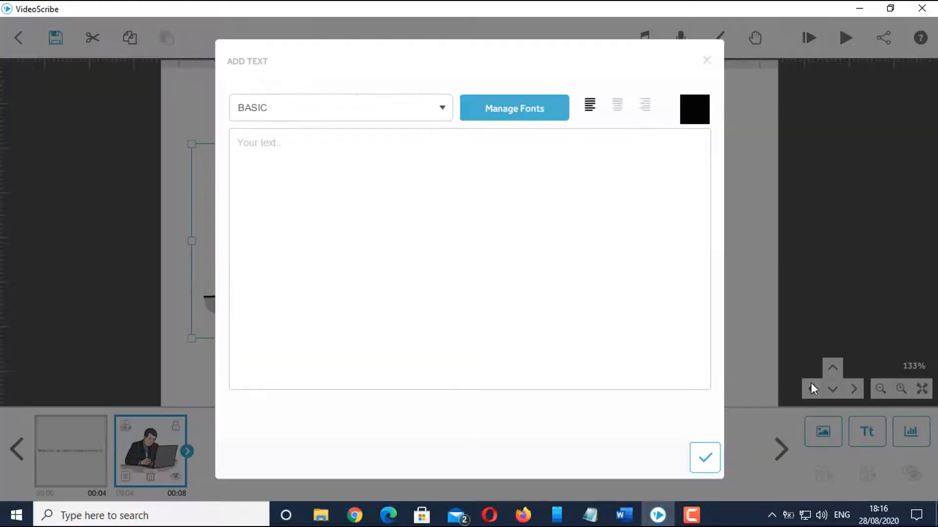
text(Learning)
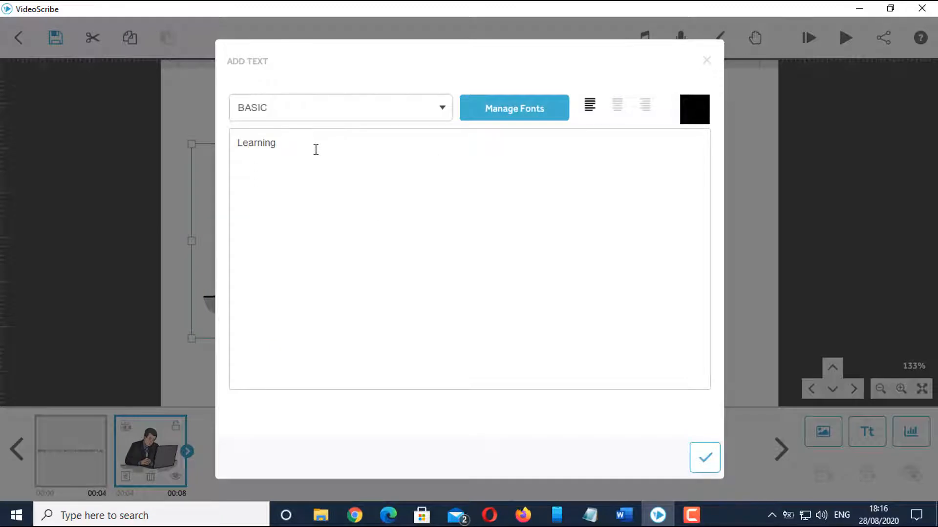
text(, Keep it)
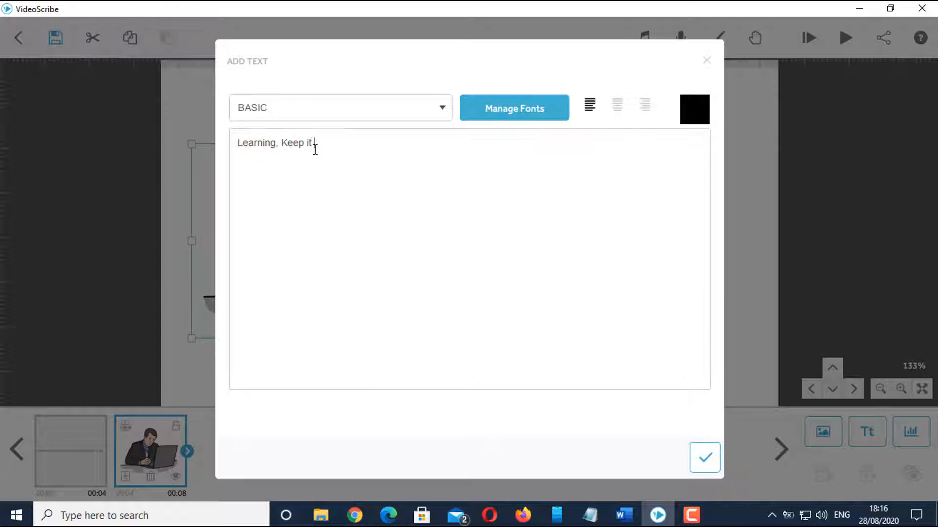
text(Co)
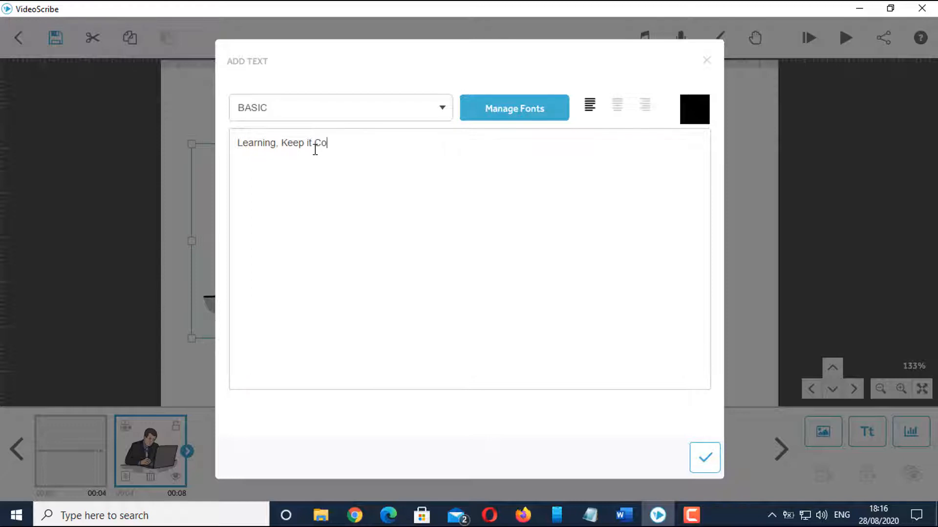
text(ming..)
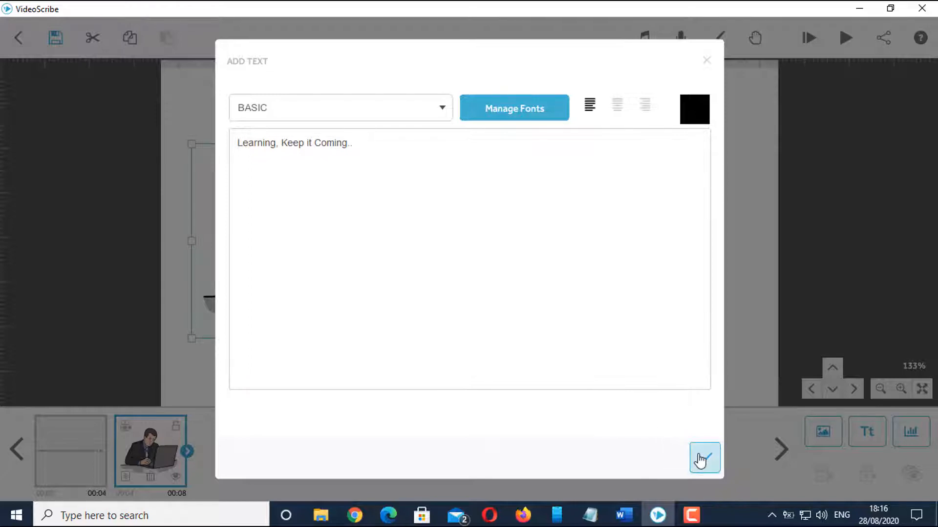
click(704, 458)
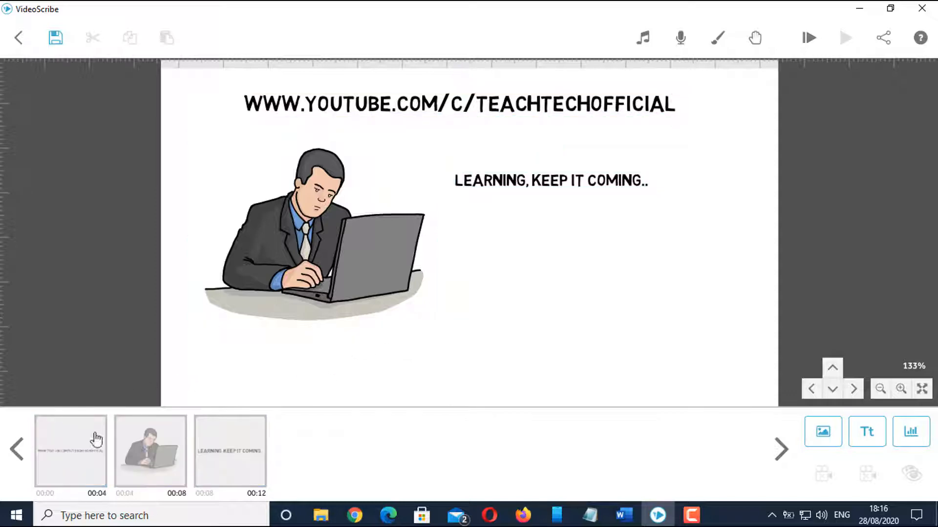
Step: Select the heading, businessman drawing and closing text together in the timeline
click(459, 103)
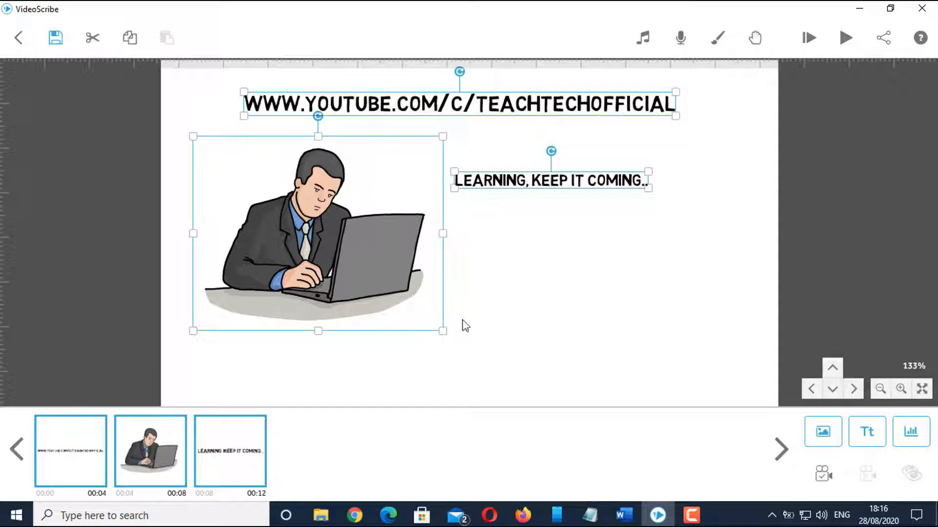
mouse_move(478, 307)
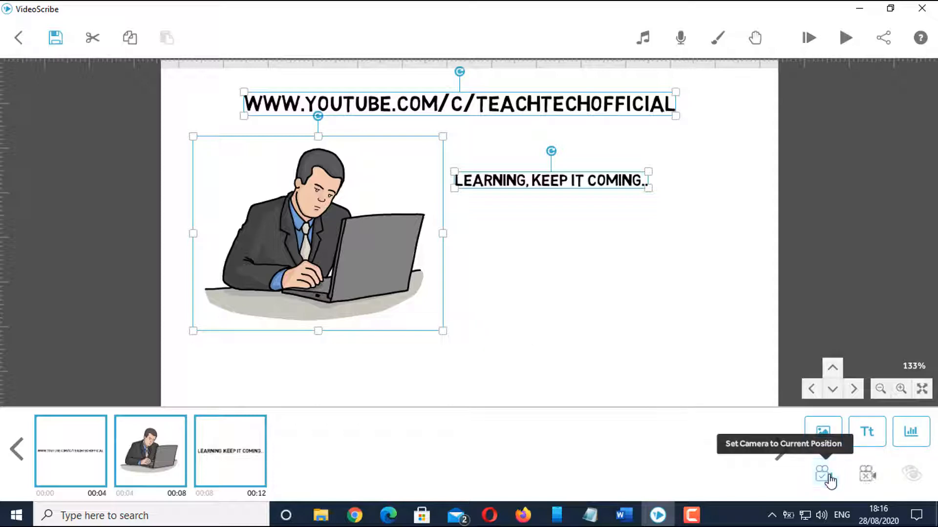
mouse_move(174, 477)
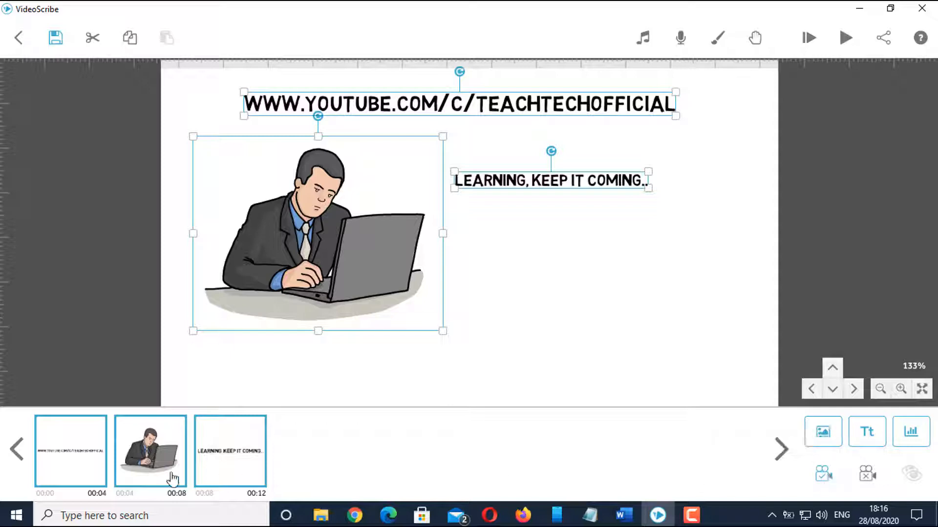
mouse_move(243, 395)
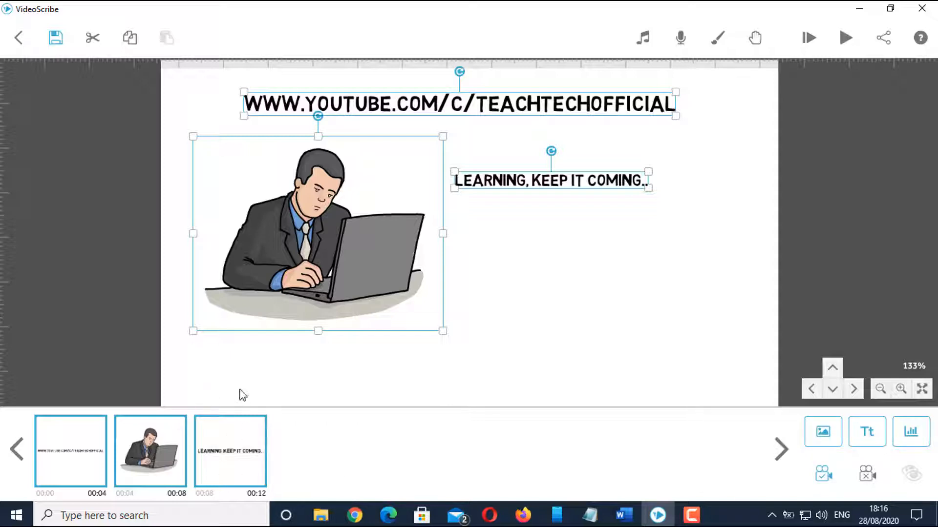
Step: Set draw timings to 3 s for the heading and closing text, 4.5 s for the drawing
click(70, 451)
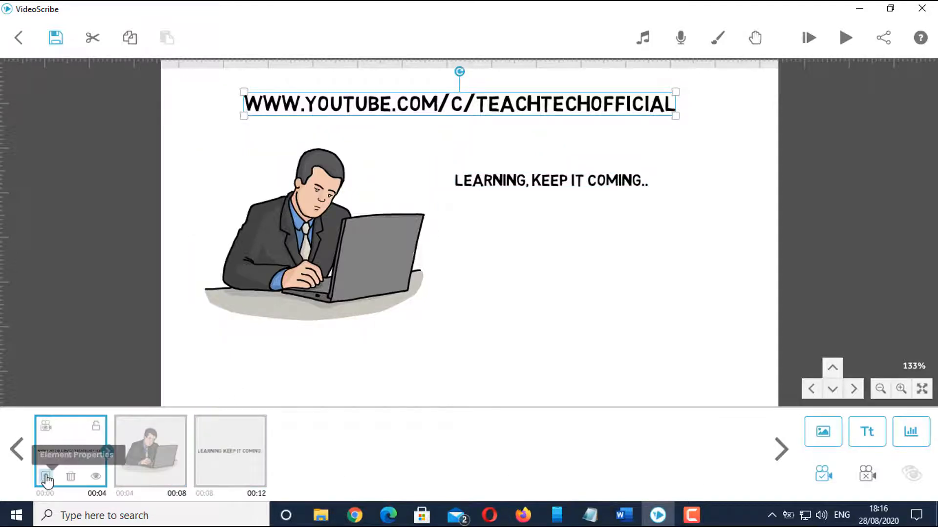
click(45, 477)
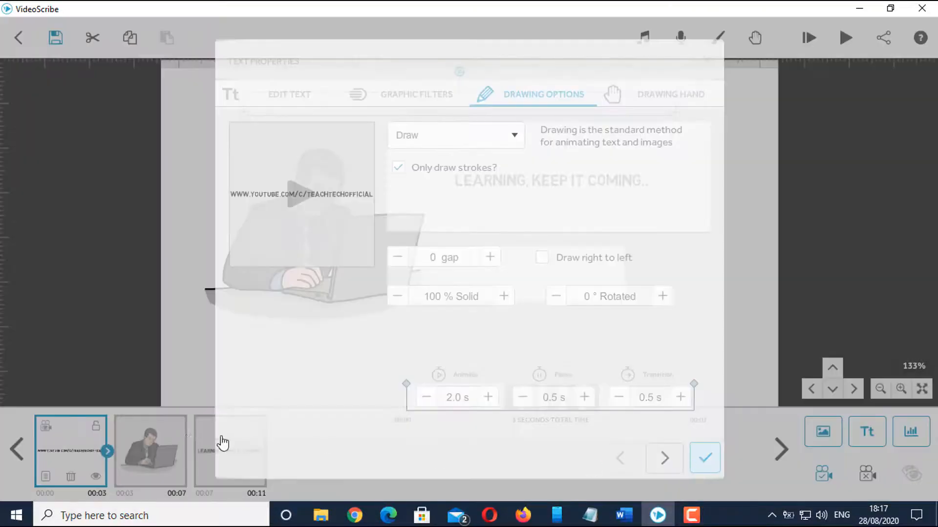
click(705, 458)
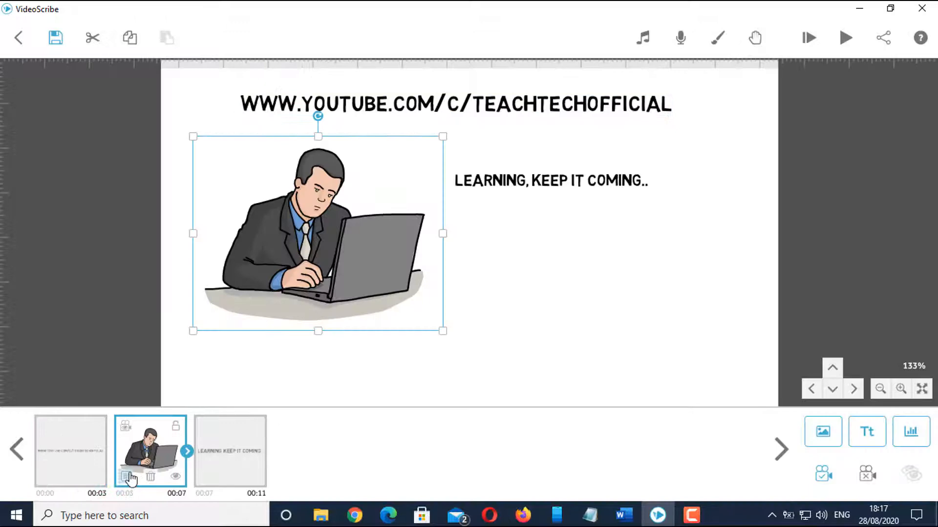
click(125, 477)
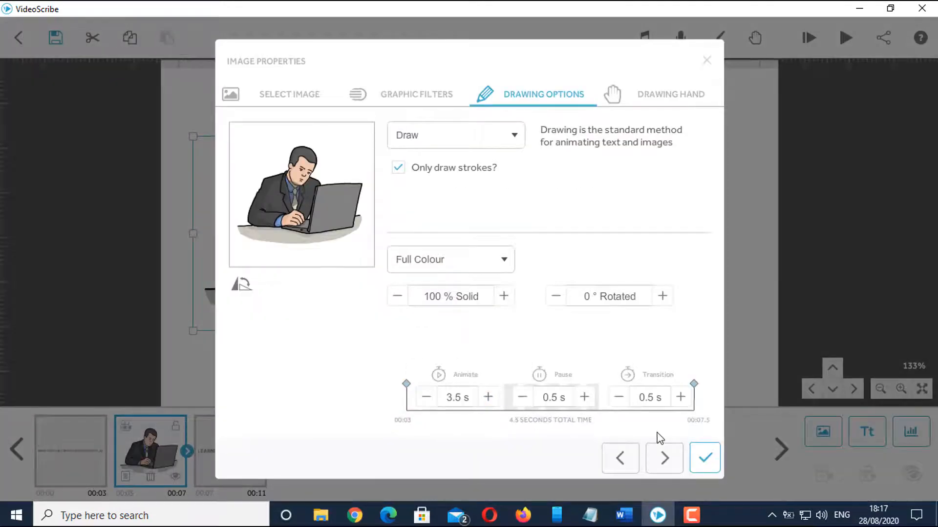
click(705, 458)
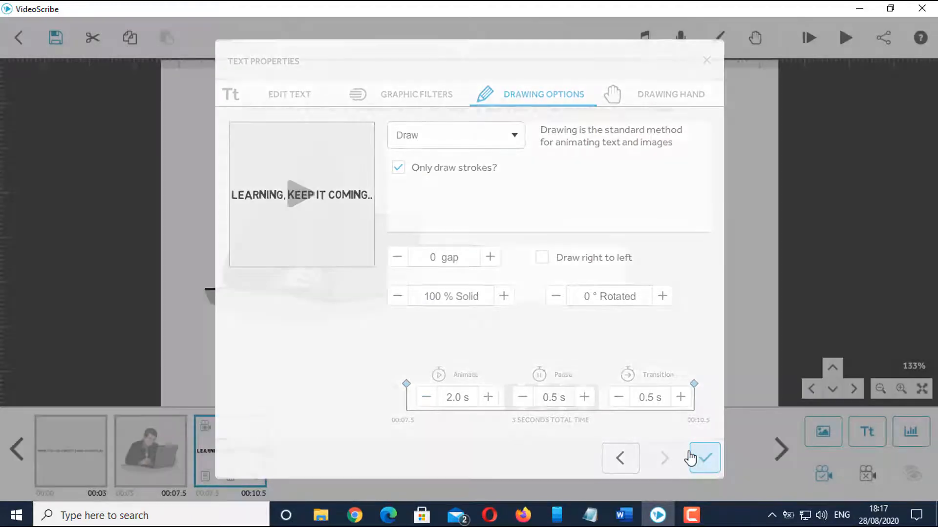
click(703, 458)
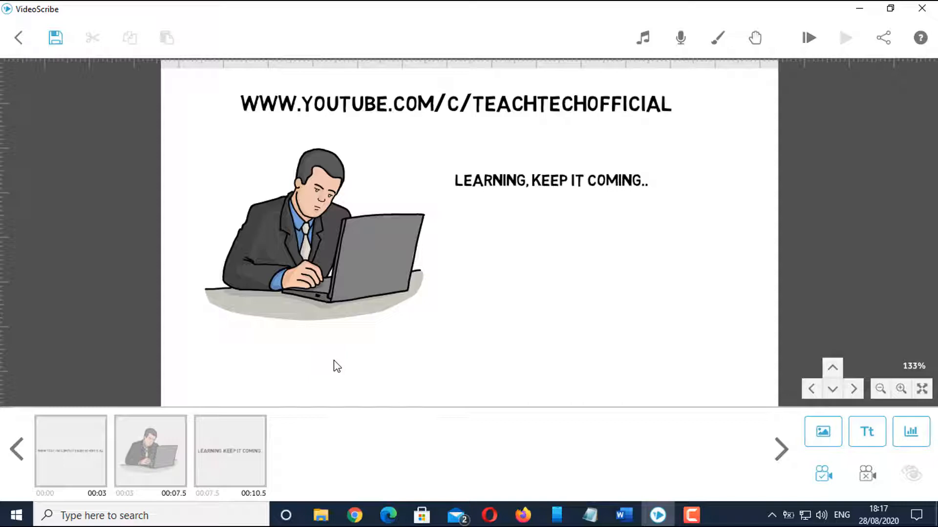
Step: Select the businessman drawing and zoom the canvas in on it
click(317, 240)
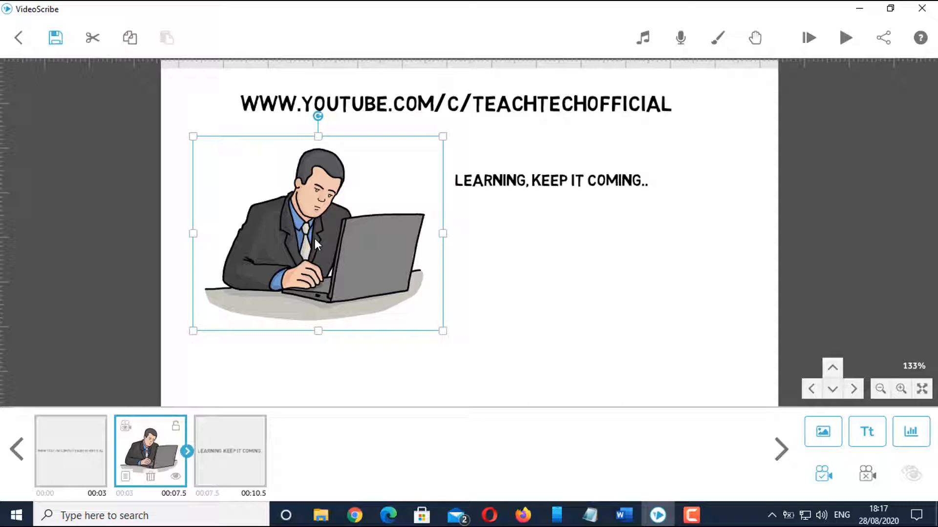
click(900, 389)
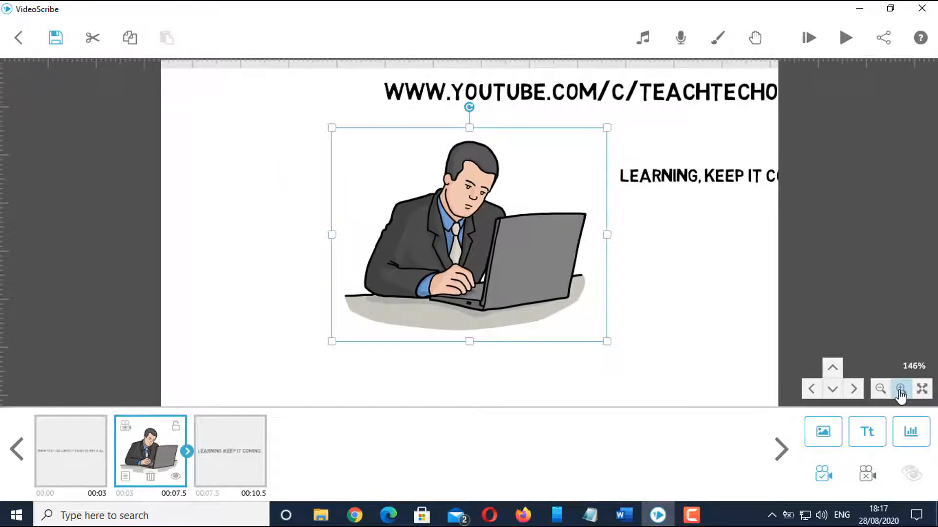
click(900, 389)
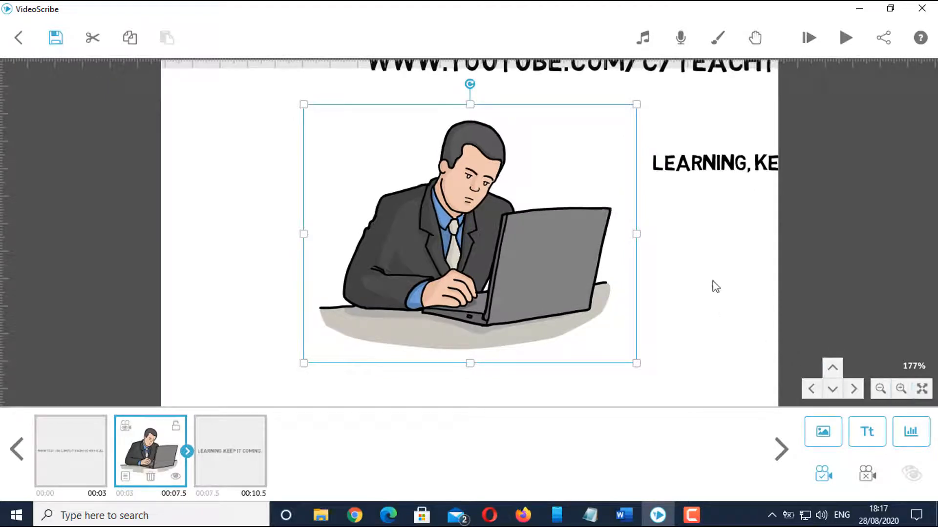
mouse_move(824, 473)
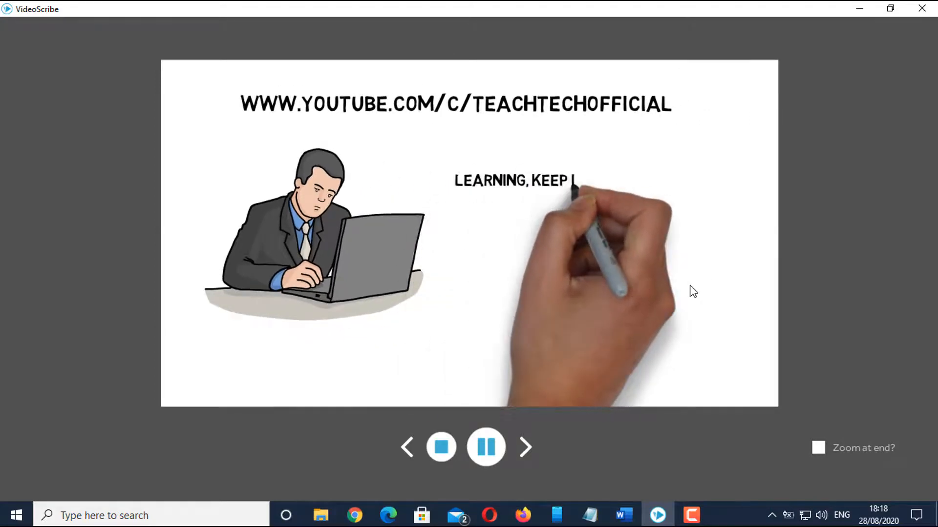
click(441, 447)
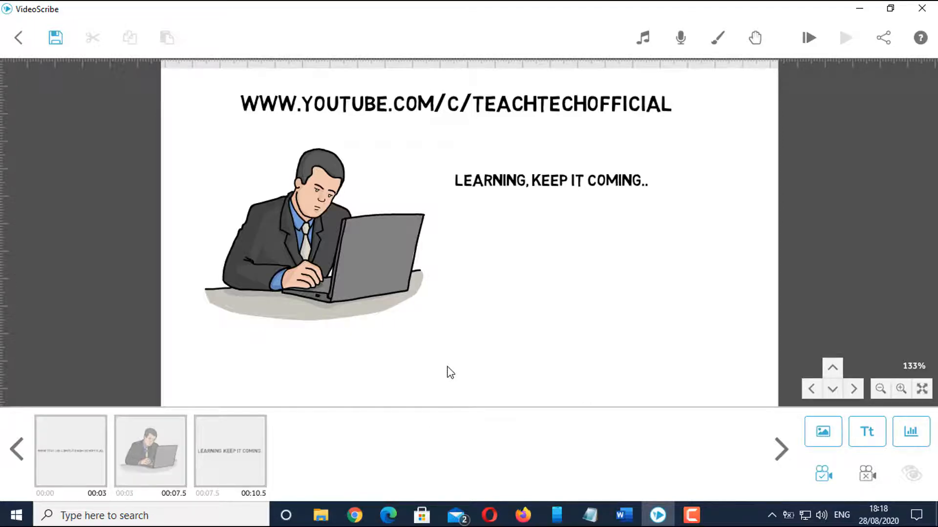
Step: Search the image library for 'arrow' to add the curved arrow drawing
click(822, 432)
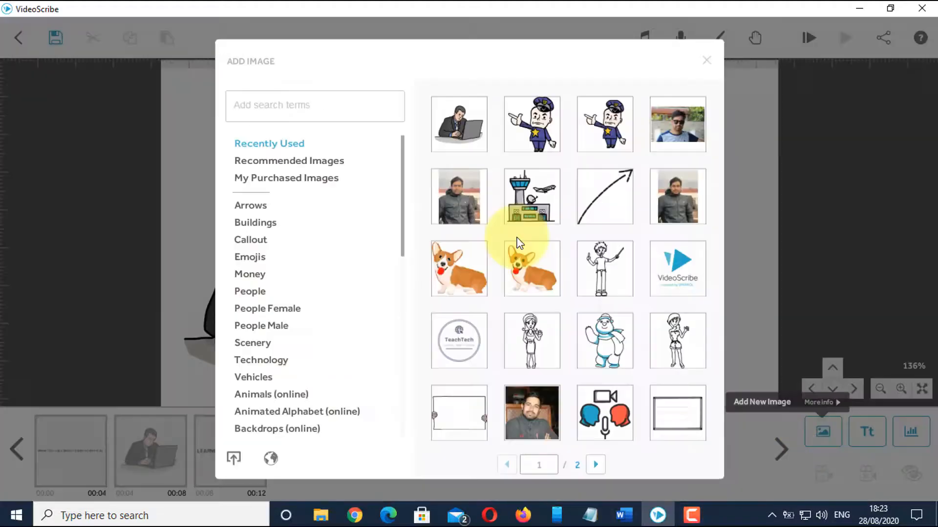
text(a)
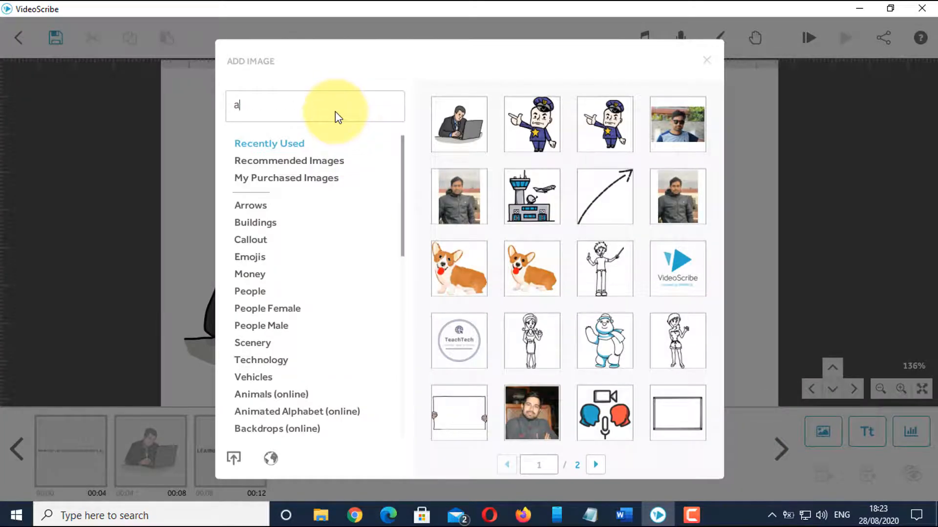
text(rrow)
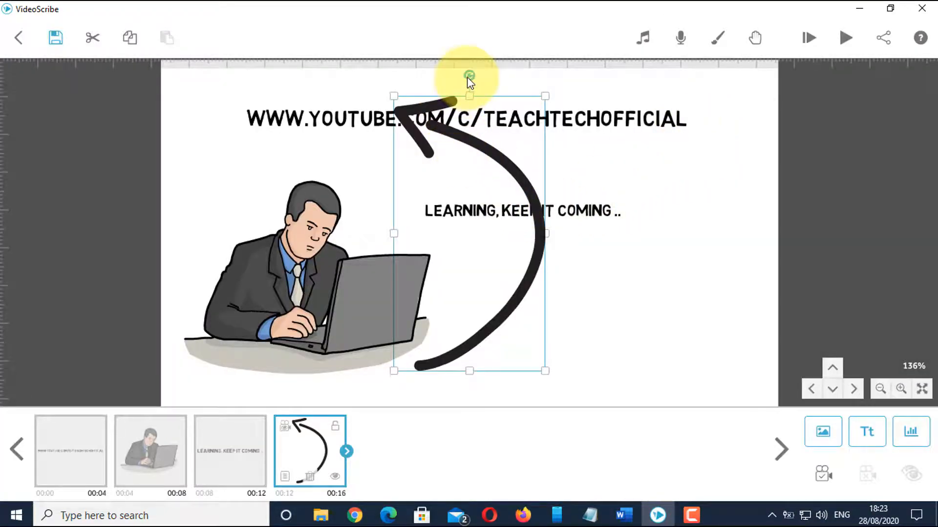
mouse_move(804, 381)
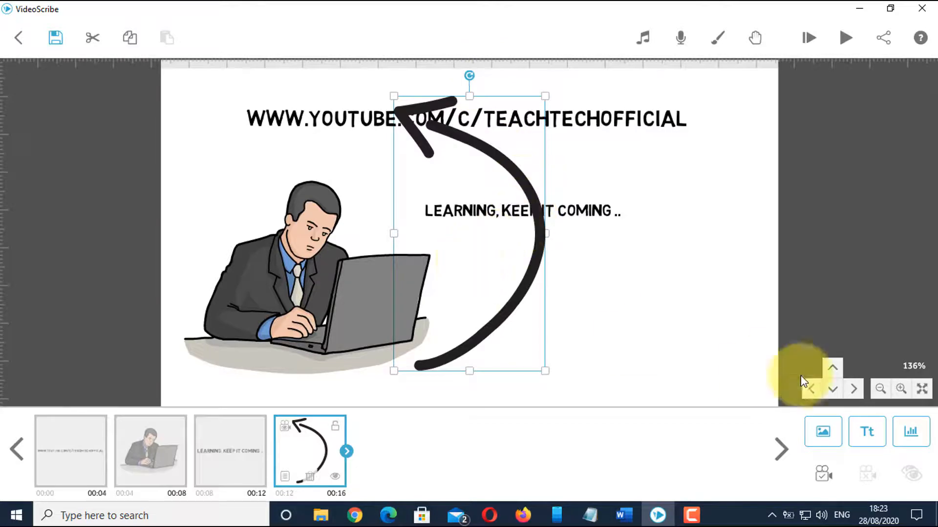
Step: Zoom out and shrink the arrow, tilting it to fit below the closing text
click(879, 389)
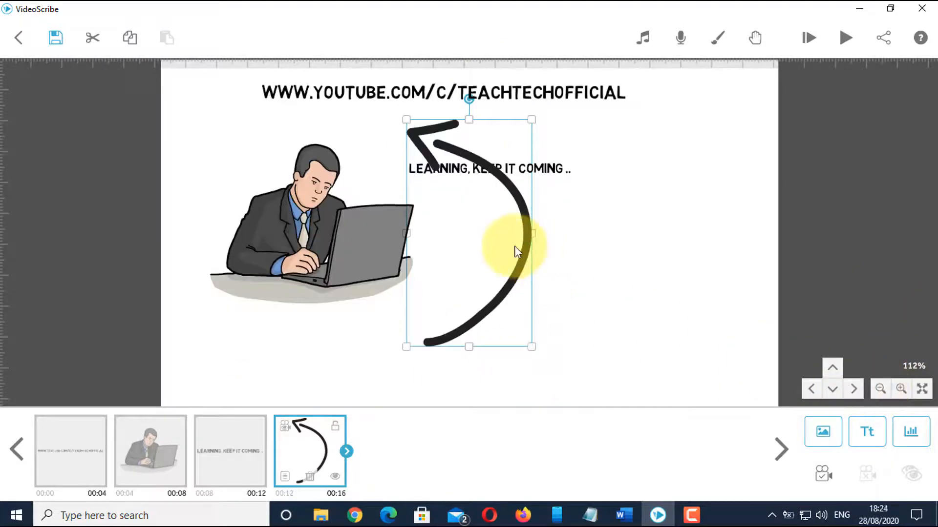
drag(517, 251, 410, 290)
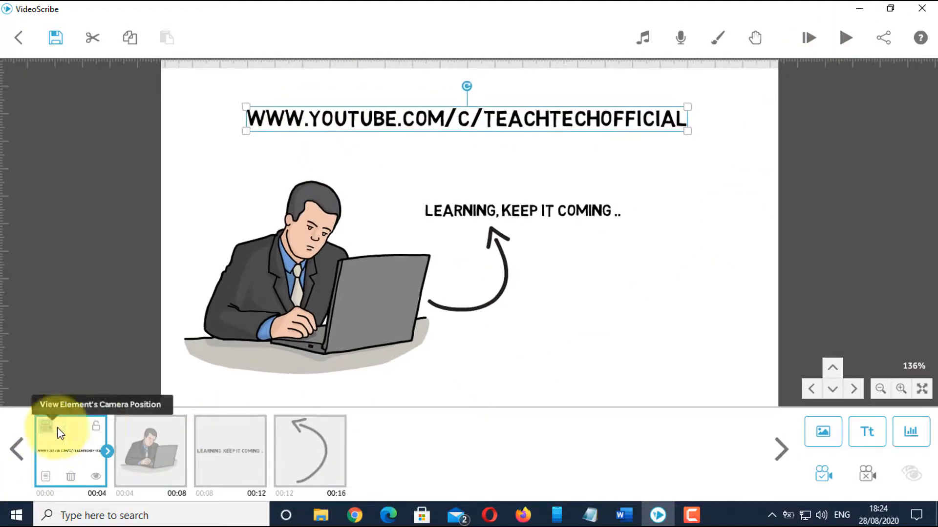
Step: Shorten the arrow's animate time, bringing the scene to 15.5 s, then navigate away
click(310, 452)
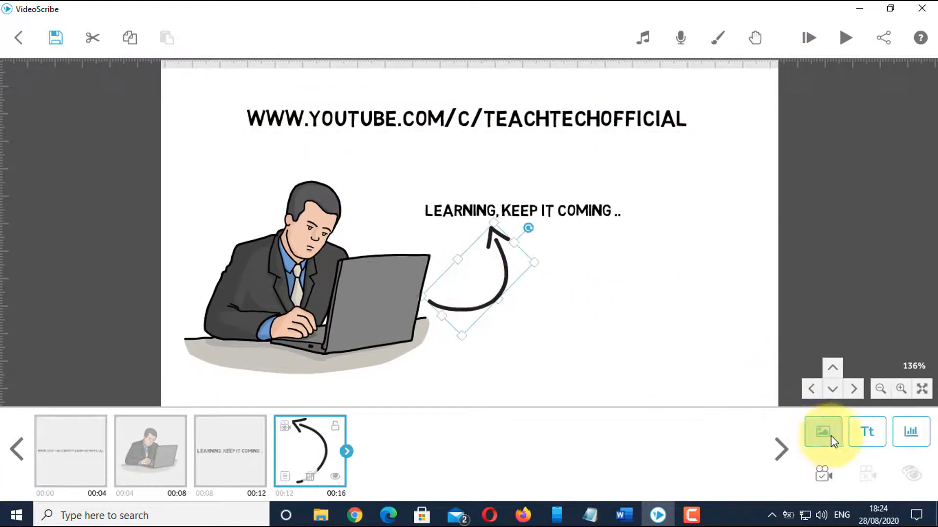
mouse_move(822, 474)
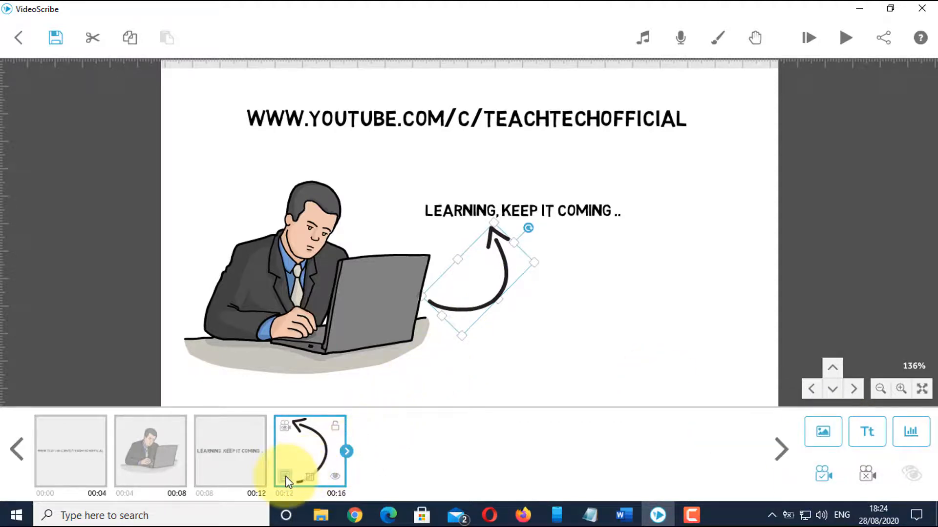
click(285, 477)
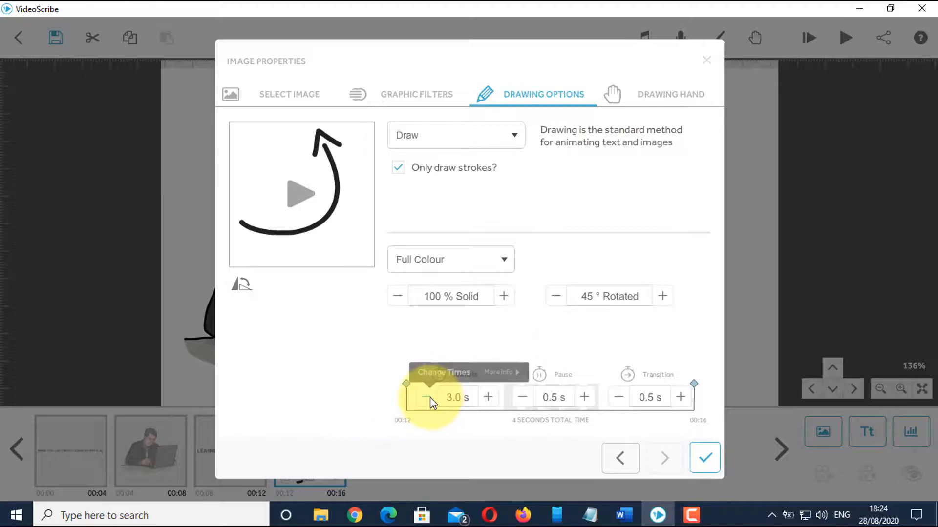
click(704, 458)
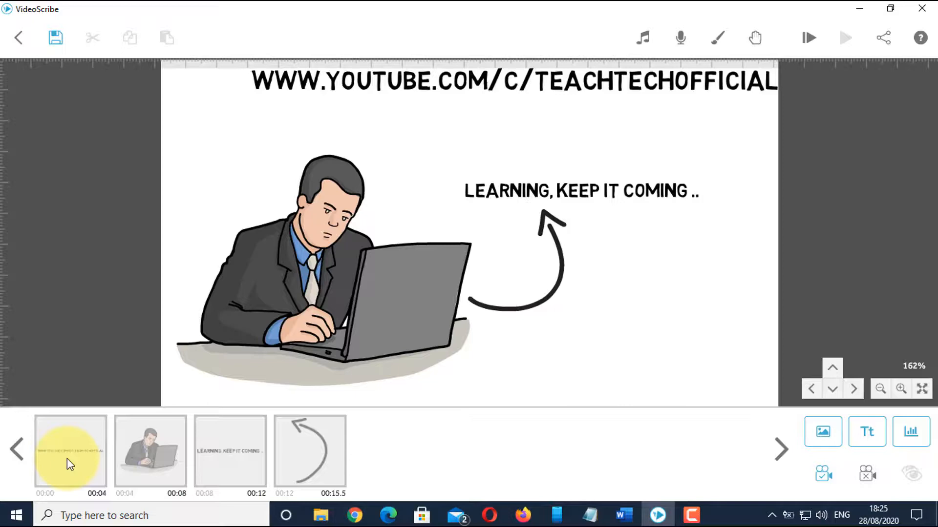
click(880, 388)
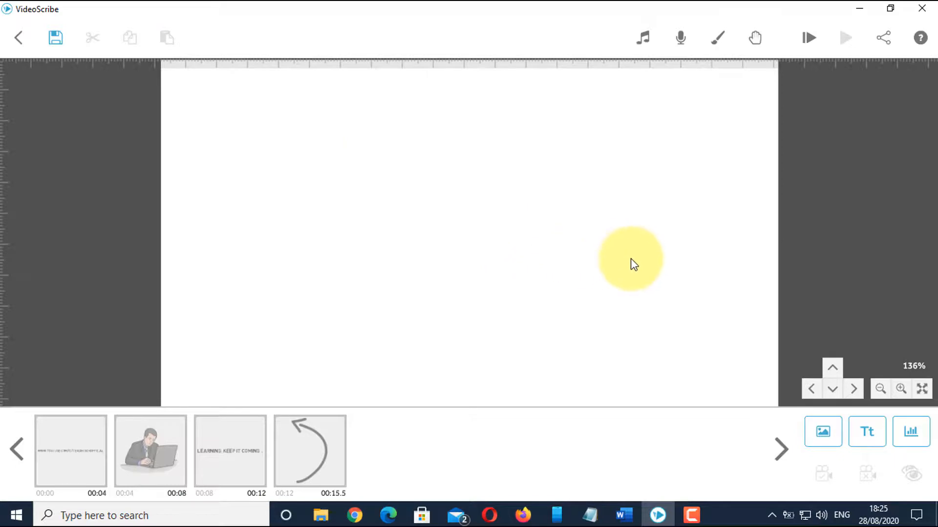
Step: Create a 'SECTION B' text element in the Bookman Old Style font
click(866, 431)
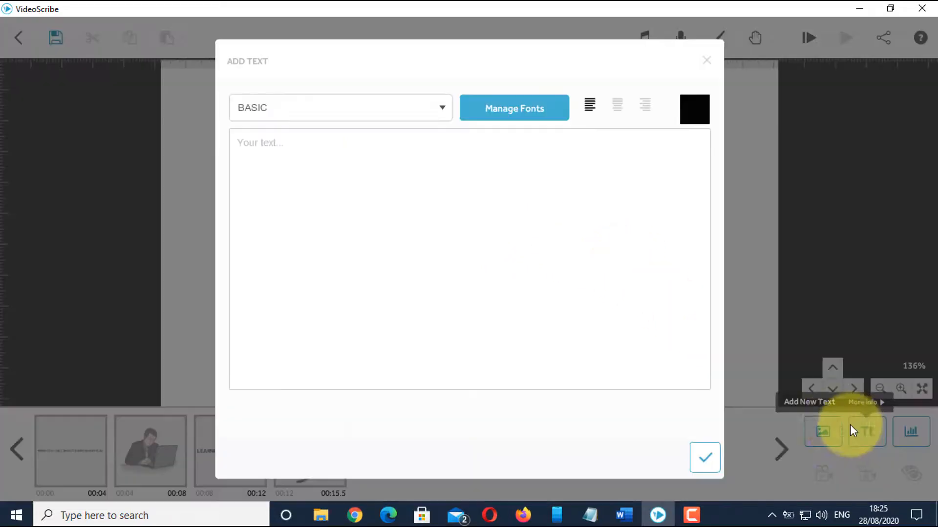
click(269, 142)
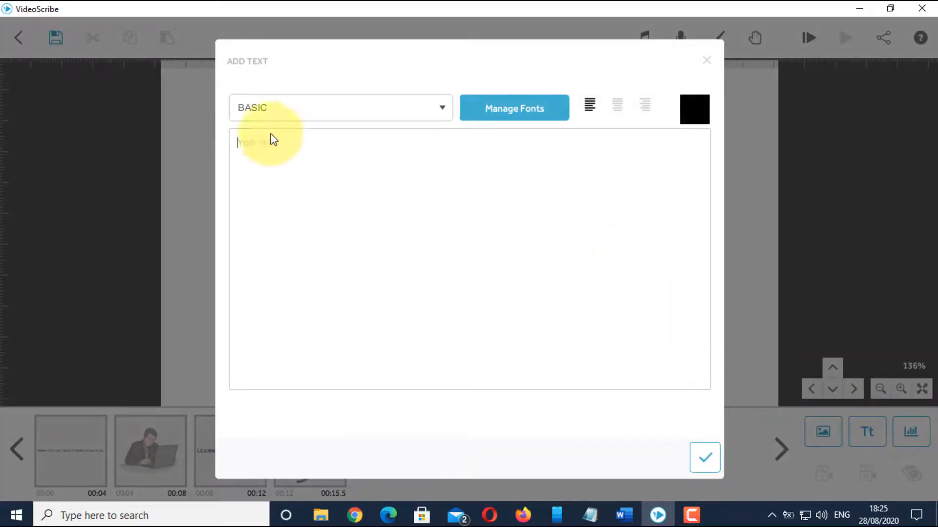
click(339, 107)
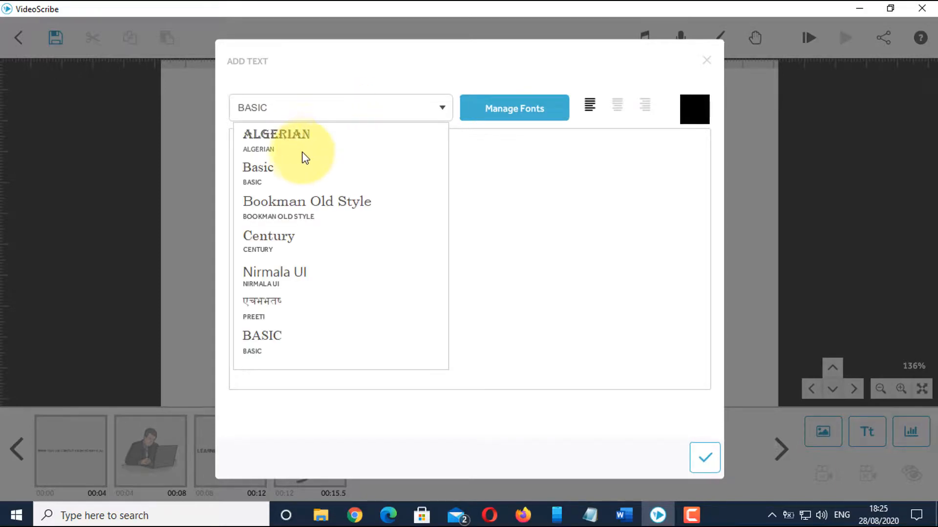
click(307, 201)
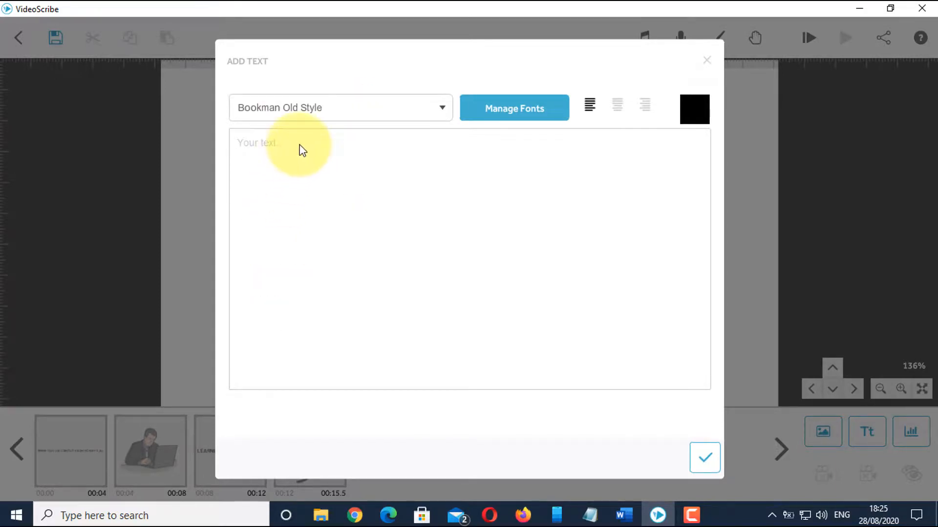
text(SECTION B)
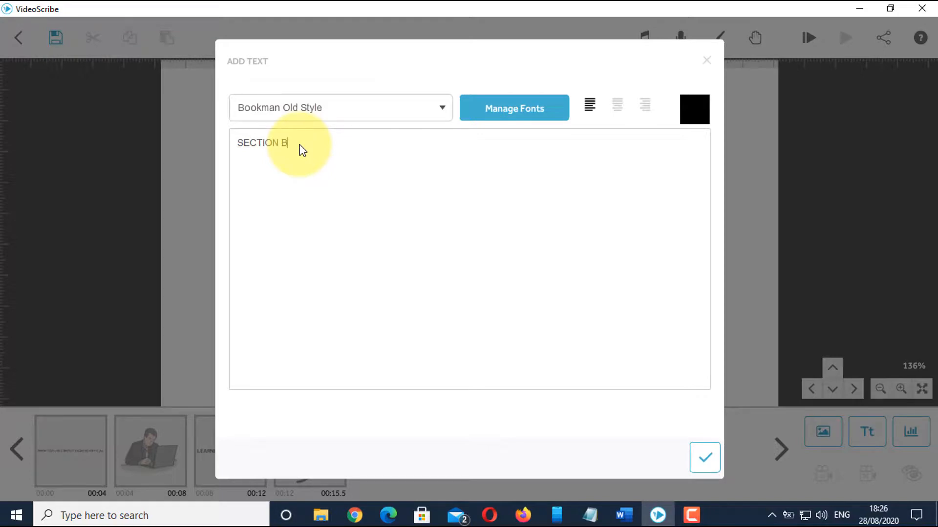
click(704, 457)
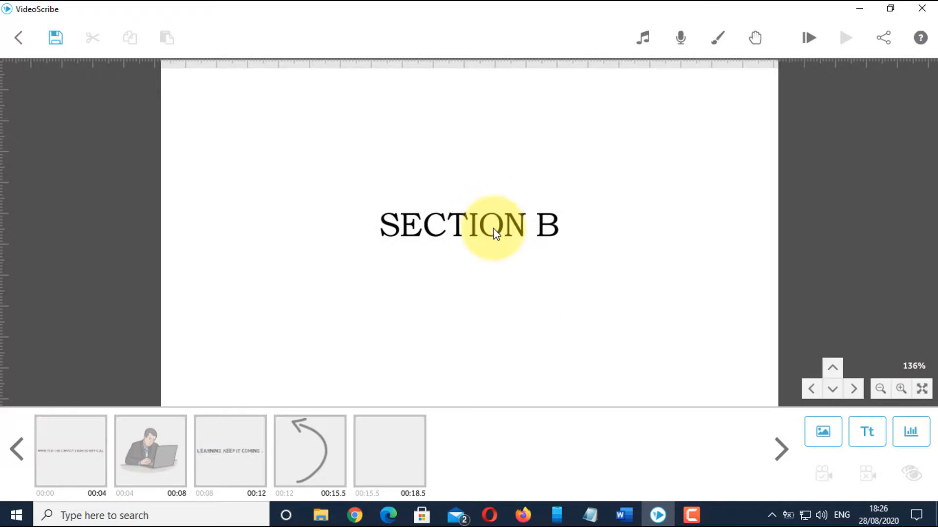
Step: Set the SECTION B text's draw time to 2.5 seconds and start playback
click(470, 226)
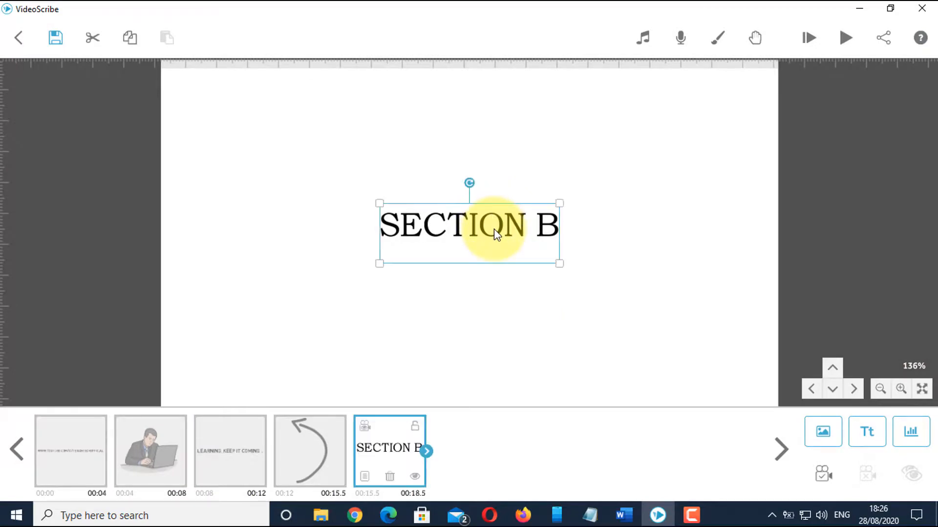
mouse_move(823, 475)
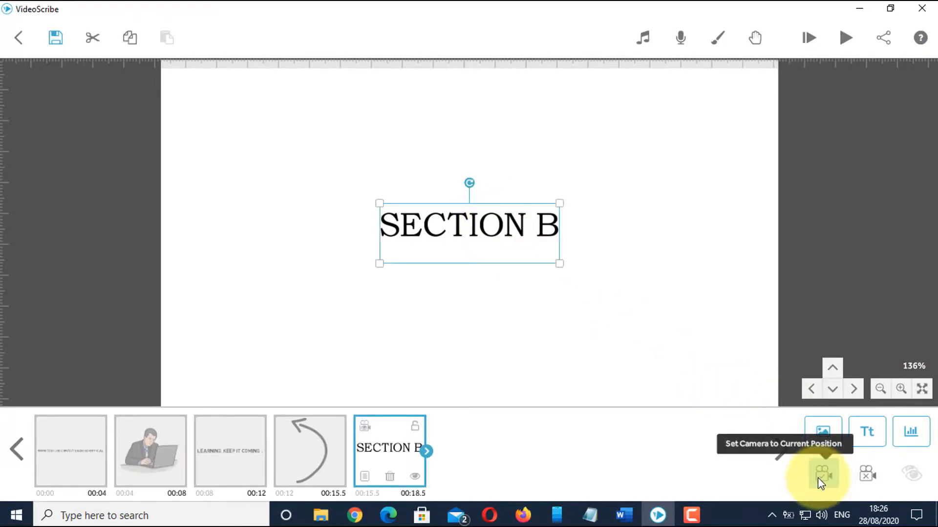
click(364, 476)
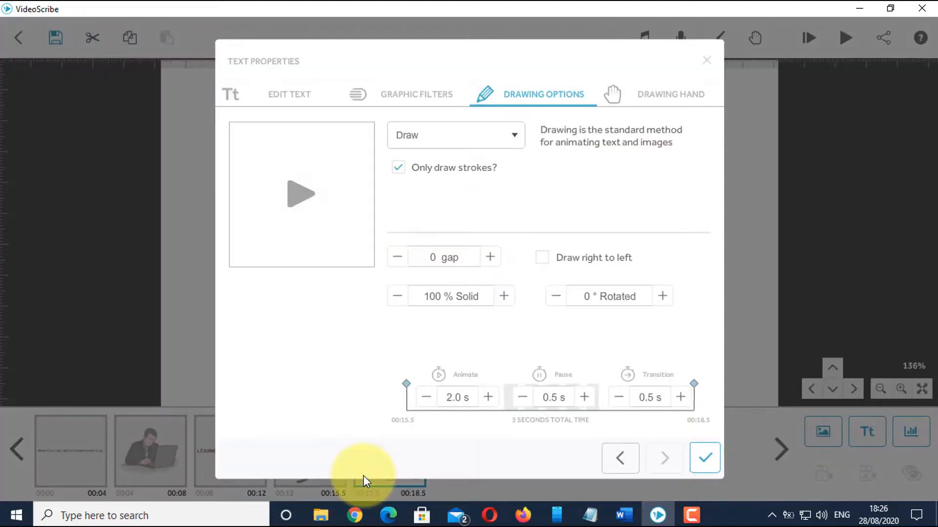
click(488, 397)
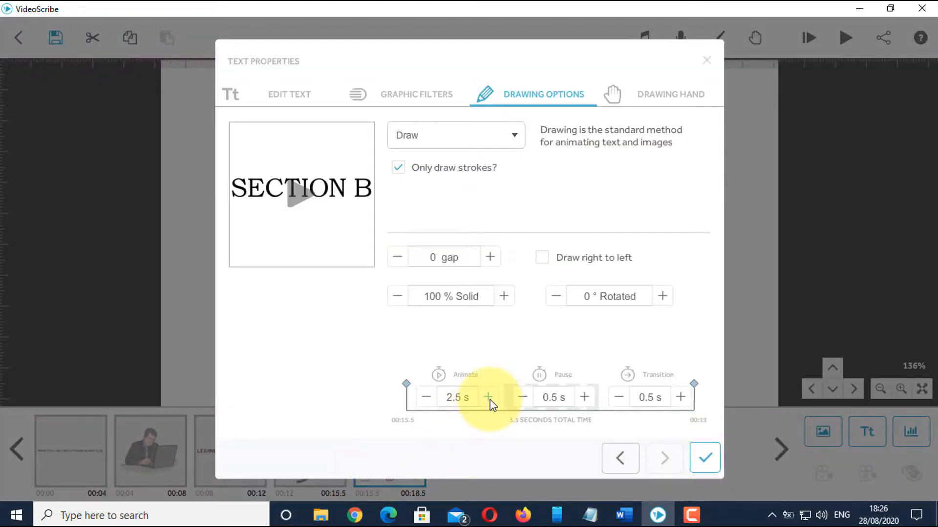
click(704, 459)
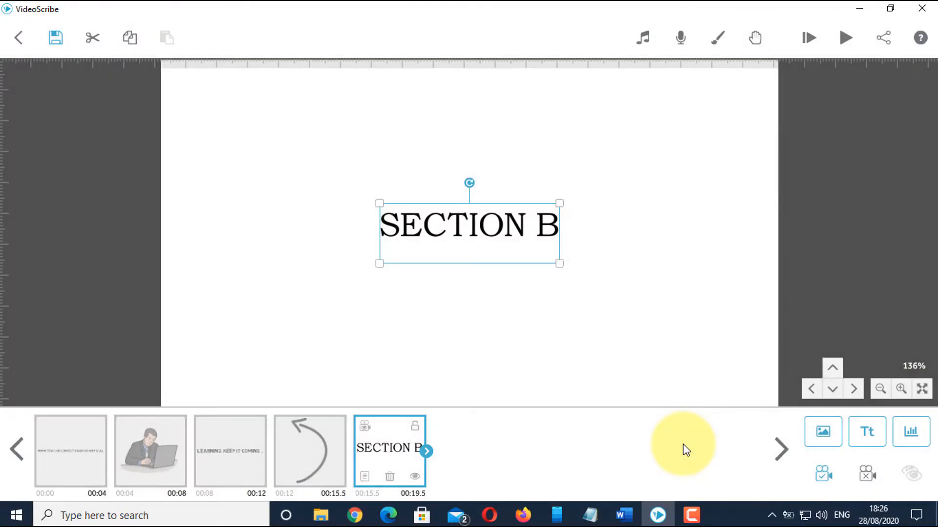
mouse_move(609, 358)
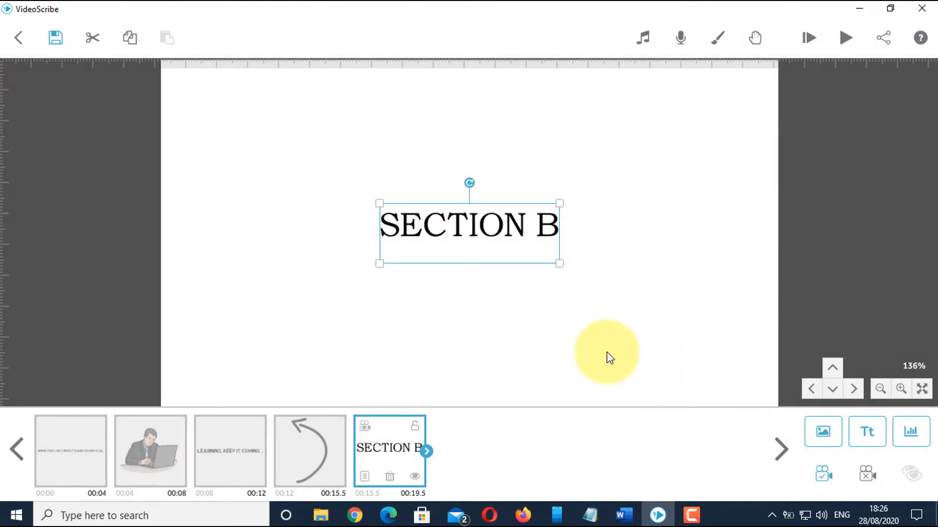
click(309, 449)
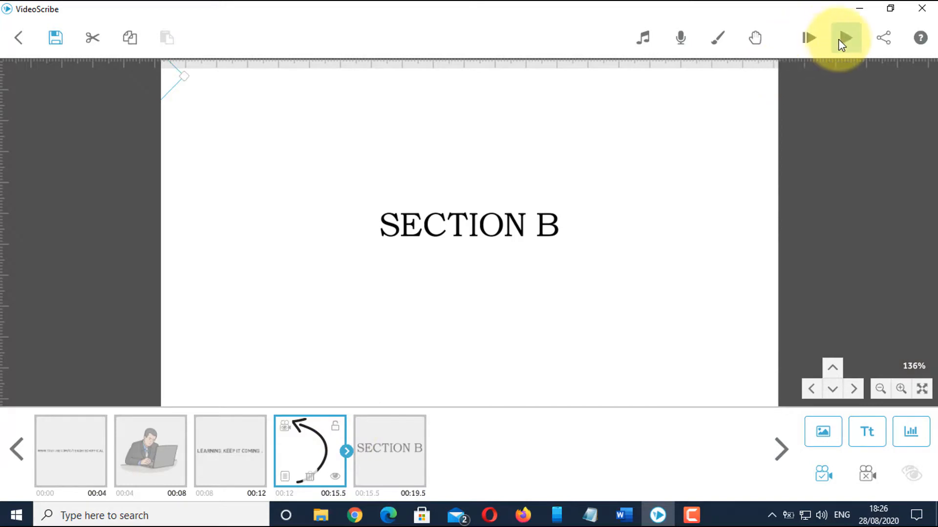
click(845, 37)
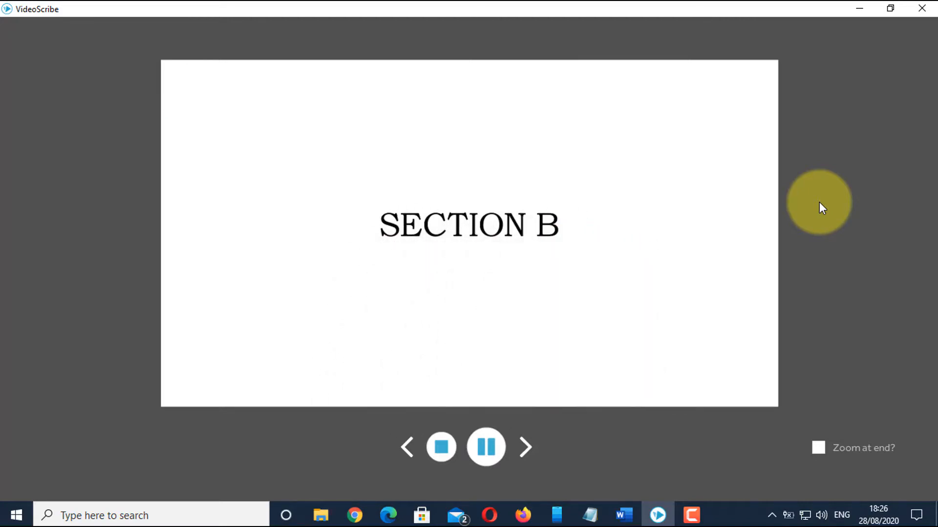
click(441, 447)
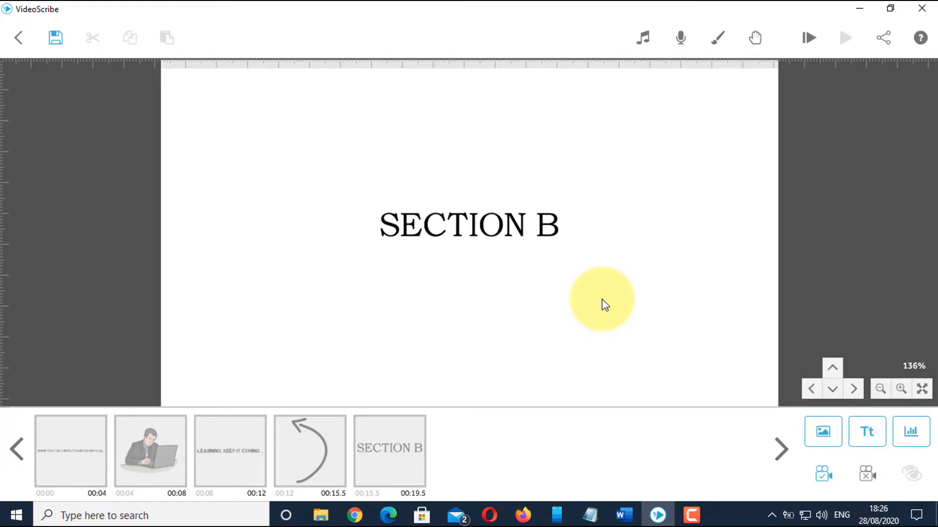